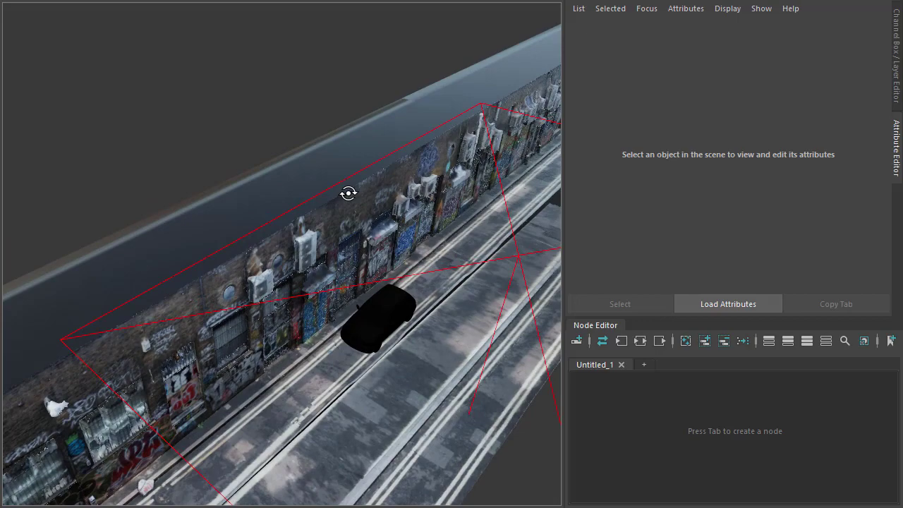
# Look along the street, confirm the aiAtmosphereVolume fog in Render Settings, and choose Arnold as the viewport renderer
pyautogui.moveTo(348, 194); pyautogui.dragTo(327, 129)
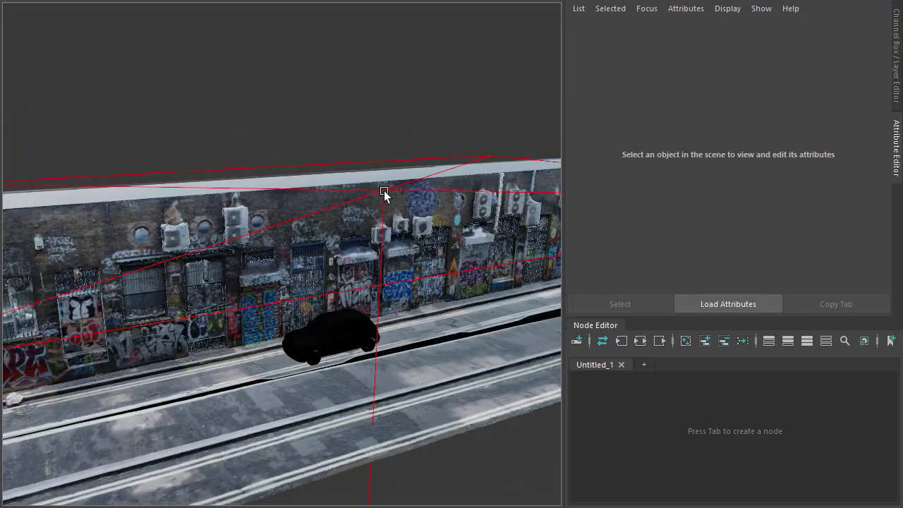
pyautogui.click(383, 192)
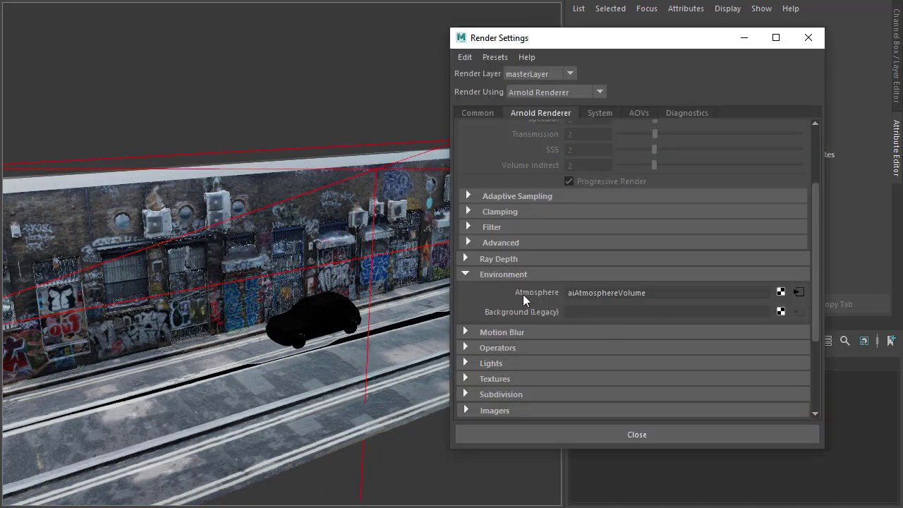
pyautogui.click(799, 291)
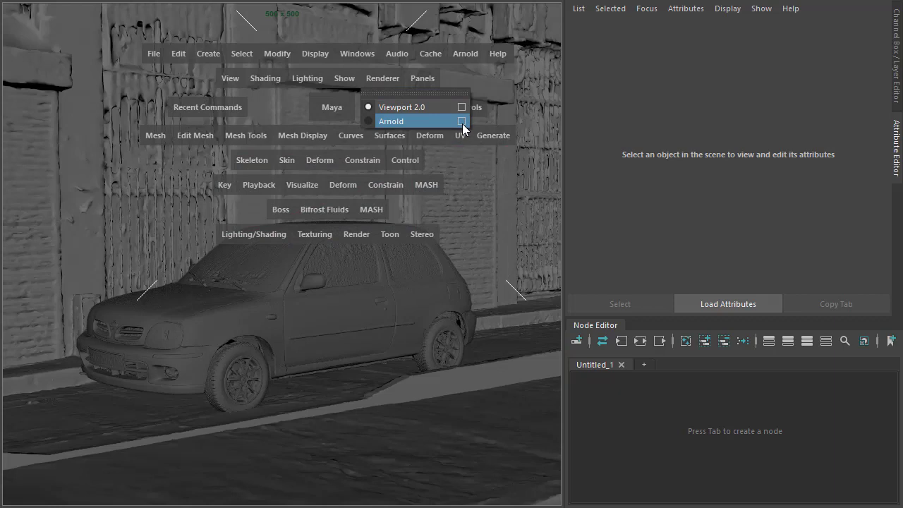
# Start the Arnold viewport render and graph the street material's shading network with its inputs expanded
pyautogui.click(391, 122)
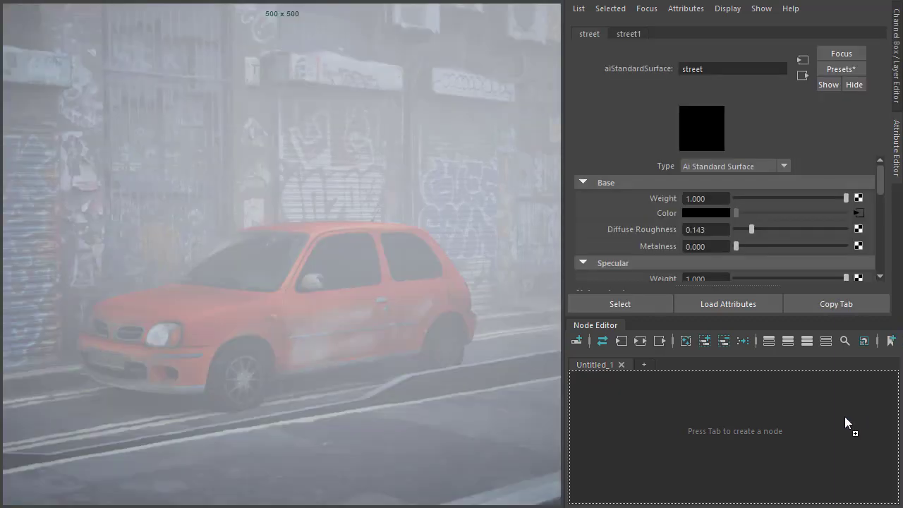
pyautogui.click(621, 341)
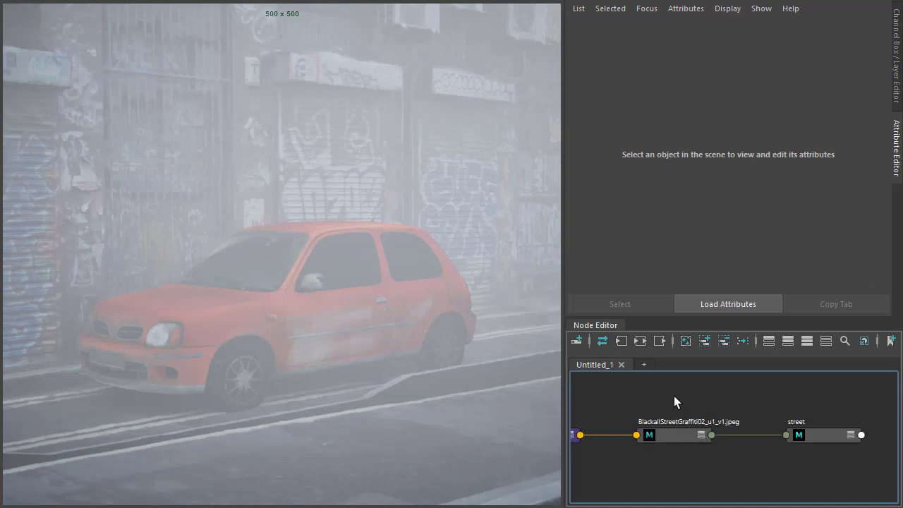
pyautogui.click(799, 434)
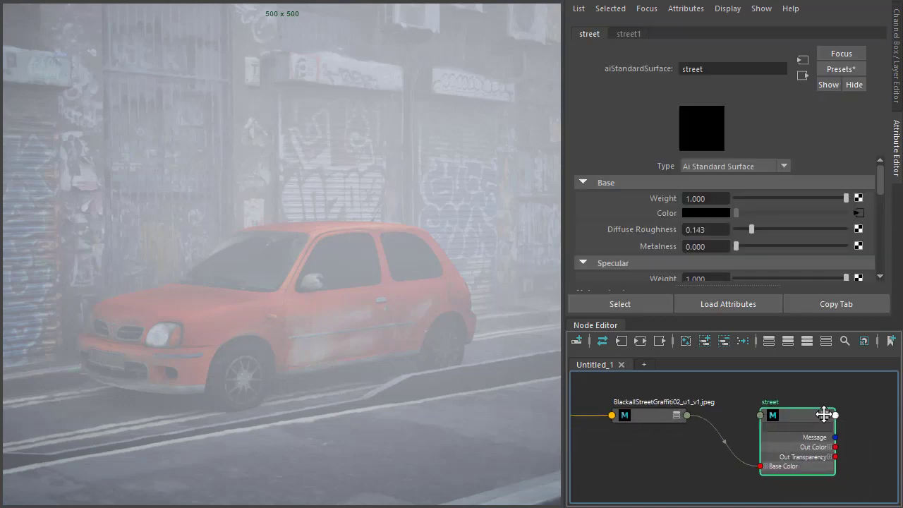
# Create an aiTriplanar node in the Node Editor beside the street shader
pyautogui.click(644, 461)
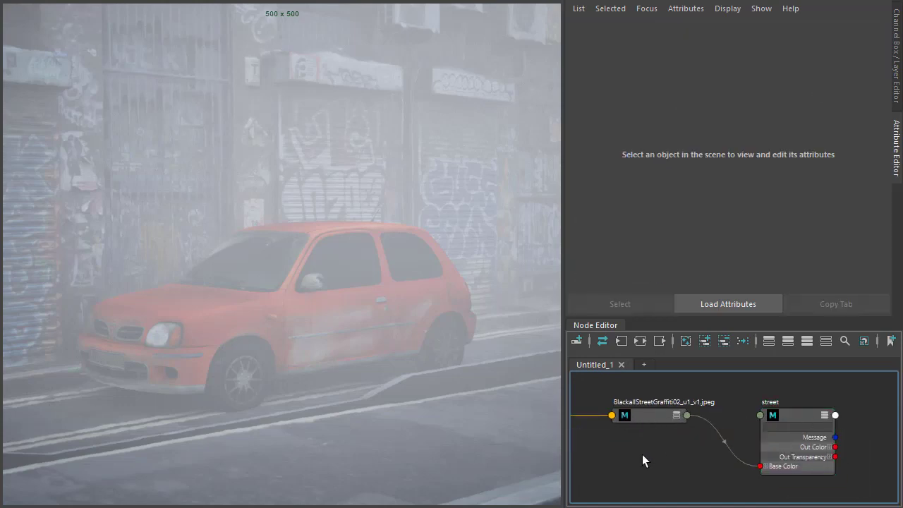
pyautogui.write('tripl')
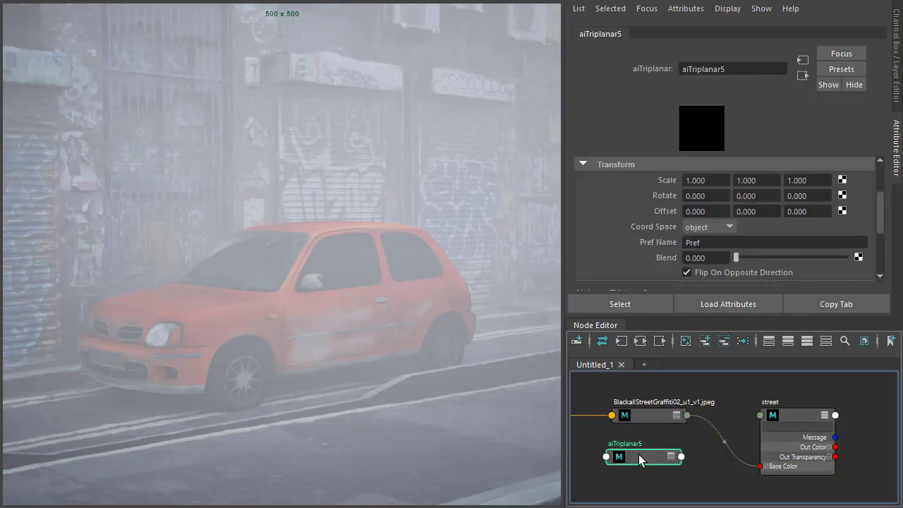
pyautogui.click(669, 458)
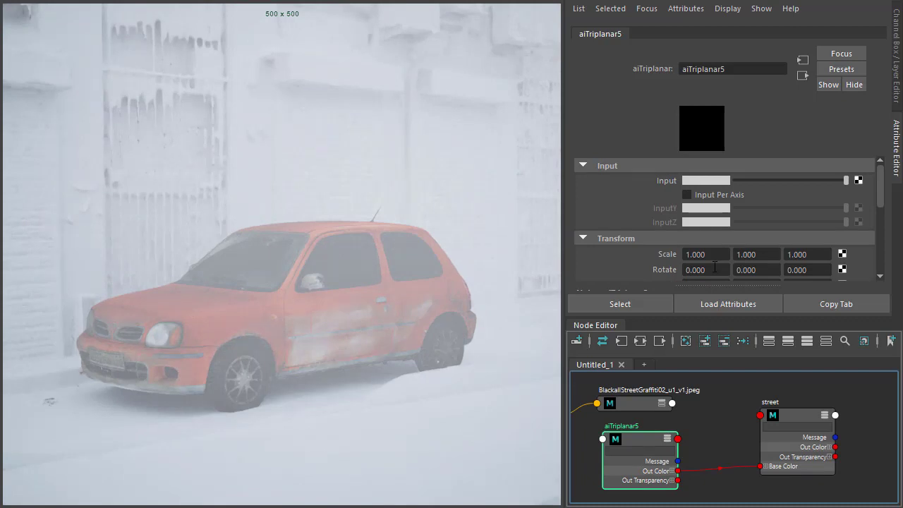
# Enable Input Per Axis on the triplanar and set its Coord Space to world so snow covers upward faces
pyautogui.click(687, 195)
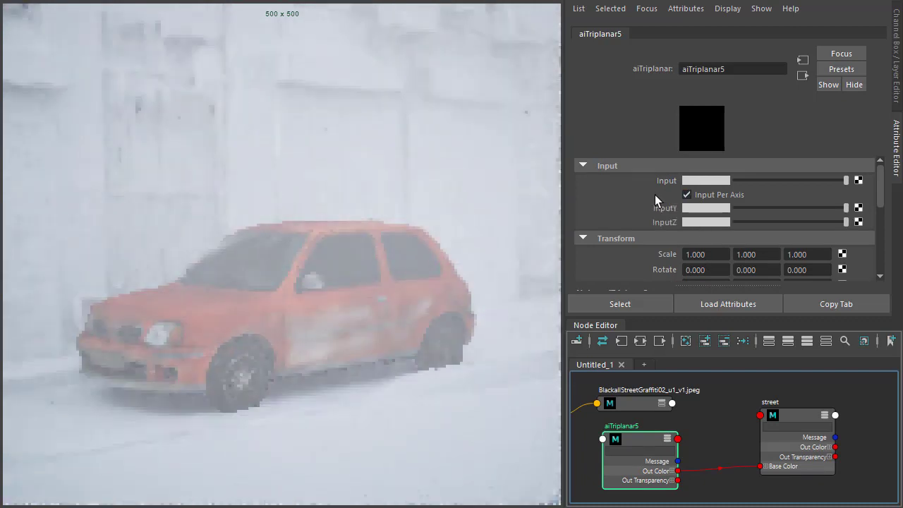
pyautogui.scroll(-3)
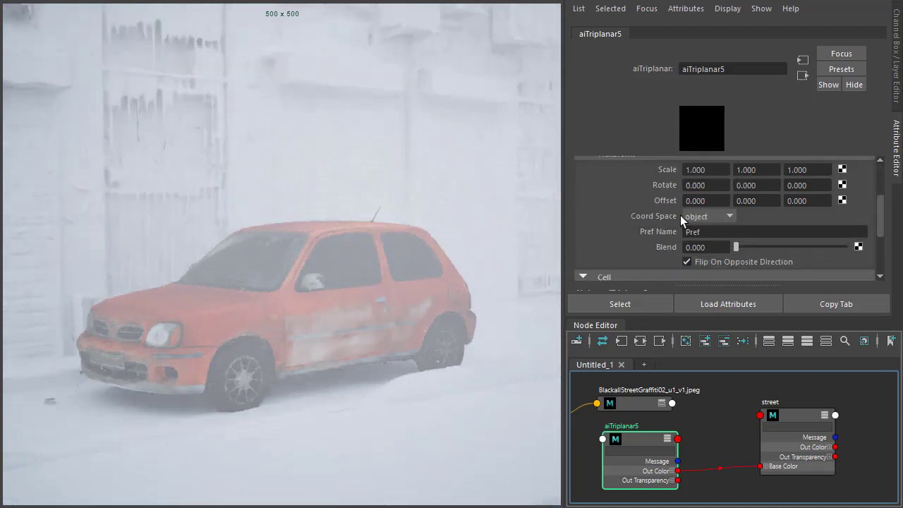
pyautogui.click(708, 216)
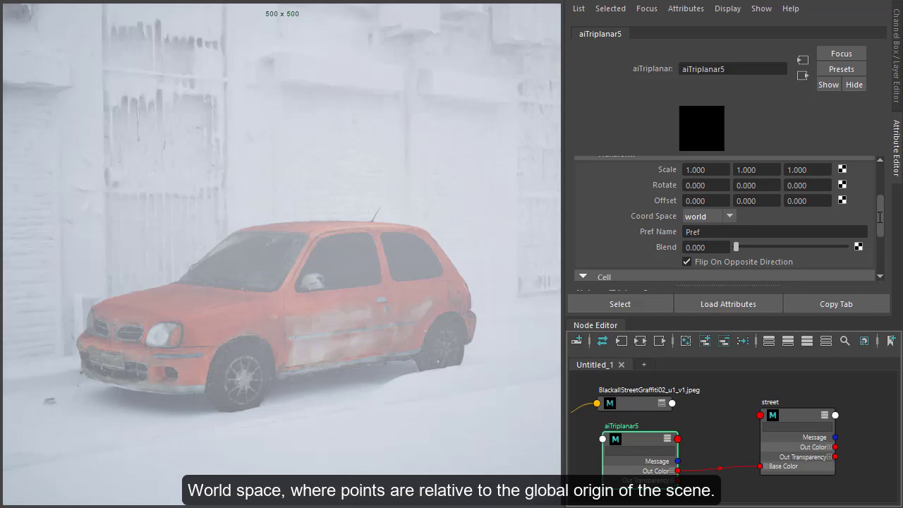
pyautogui.scroll(3)
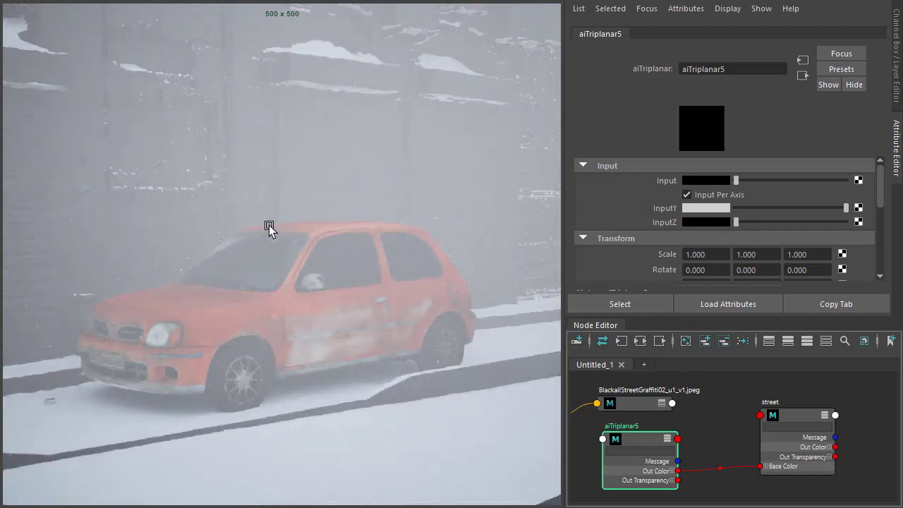
pyautogui.moveTo(607, 102)
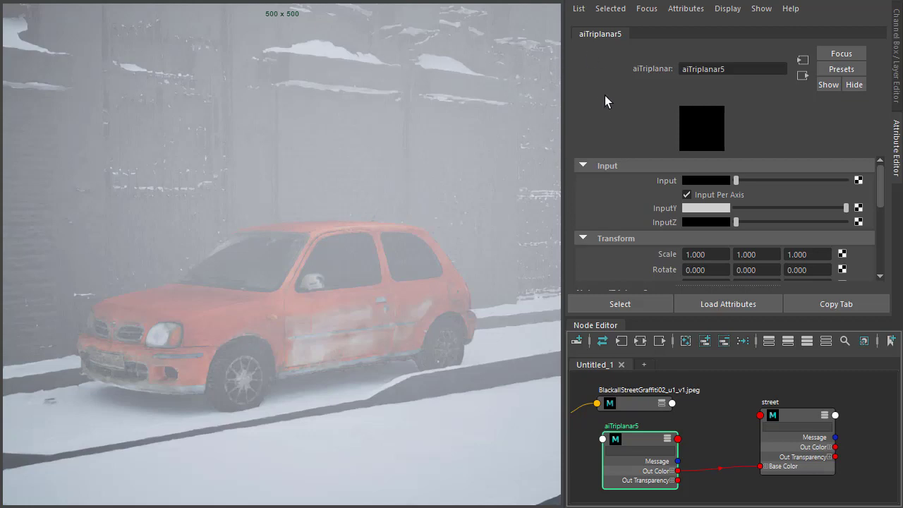
pyautogui.moveTo(720, 217)
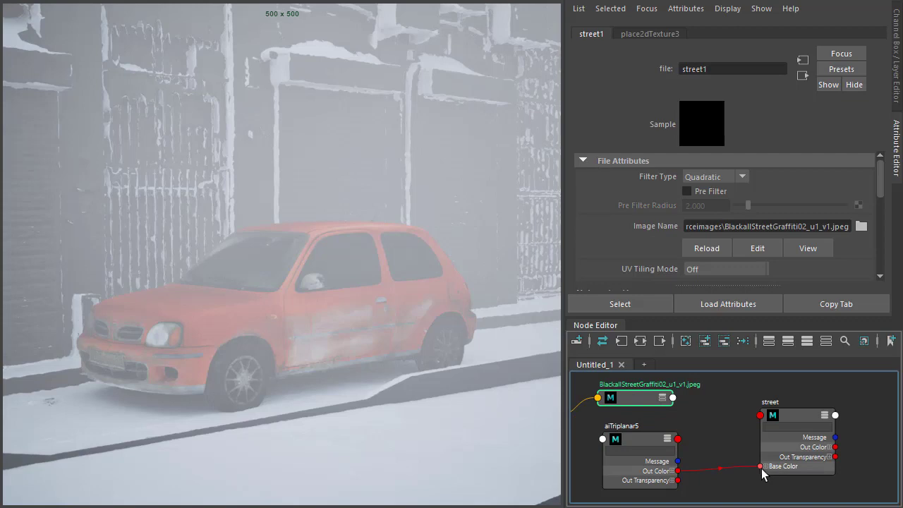
pyautogui.moveTo(734, 461)
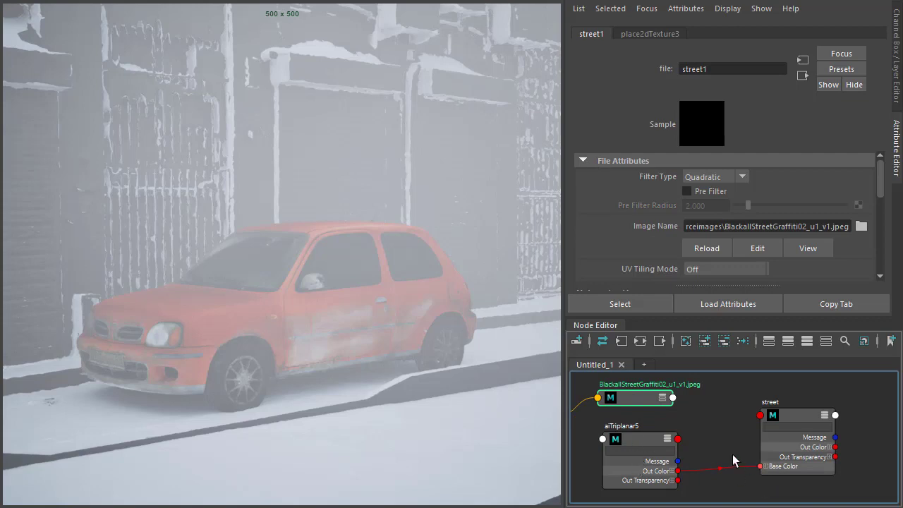
pyautogui.moveTo(643, 426)
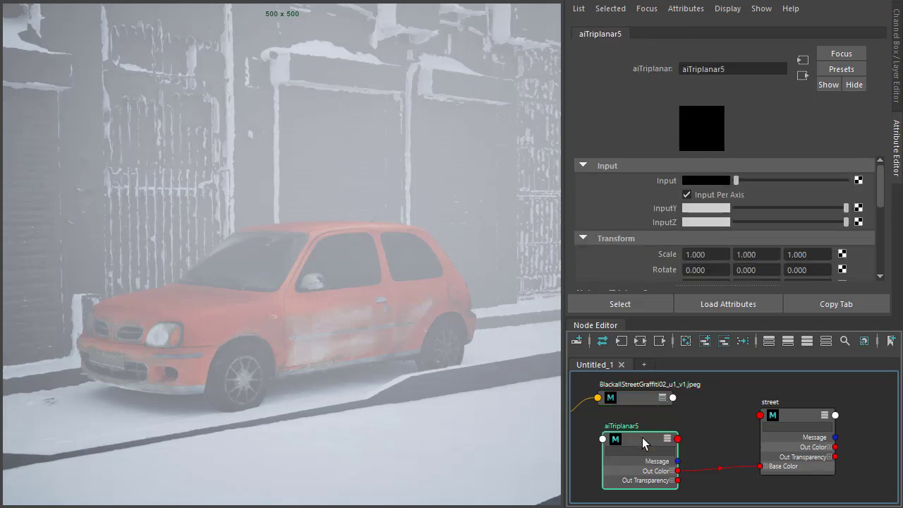
# Inspect the aiTriplanar node after breaking its link to the street base colour
pyautogui.click(643, 398)
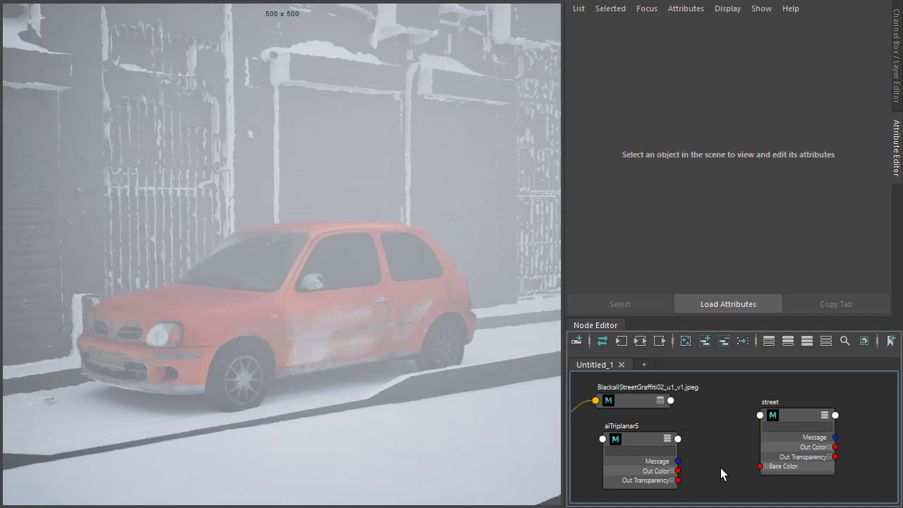
# Create an aiLayerRgba node in the street shading graph
pyautogui.click(797, 415)
pyautogui.write('la')
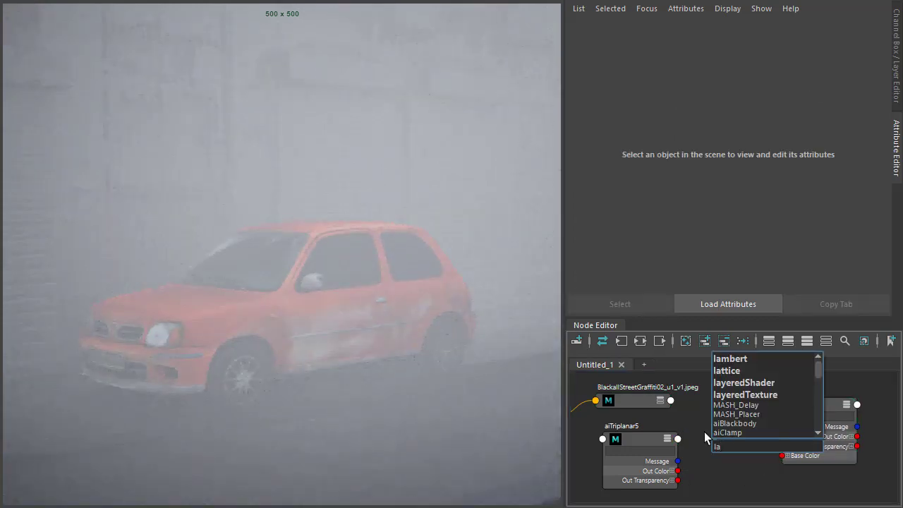
pyautogui.scroll(-3)
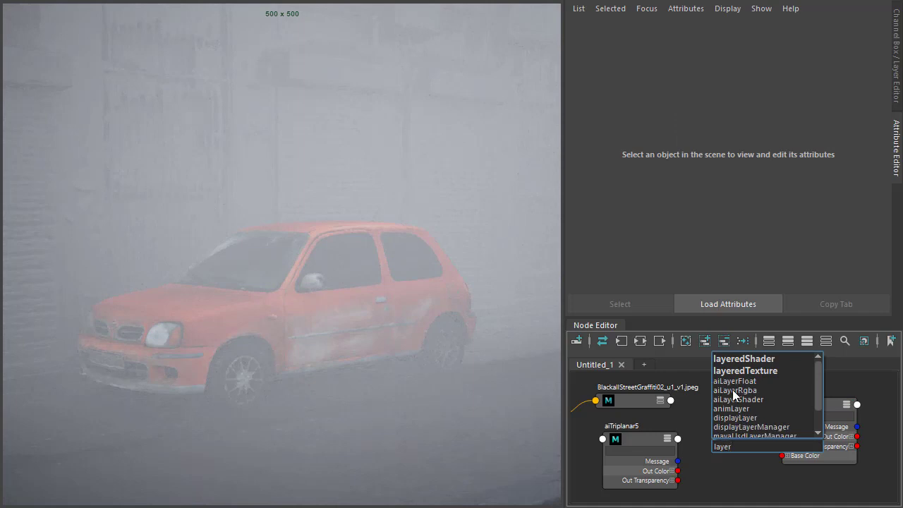
pyautogui.click(735, 390)
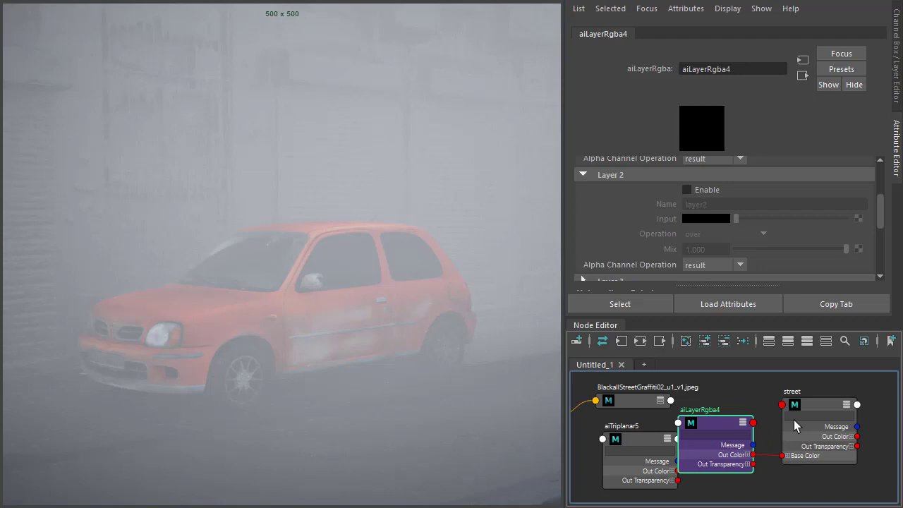
# Wire the aiLayerRgba into the street shader's Base Color and review its layer settings
pyautogui.click(837, 392)
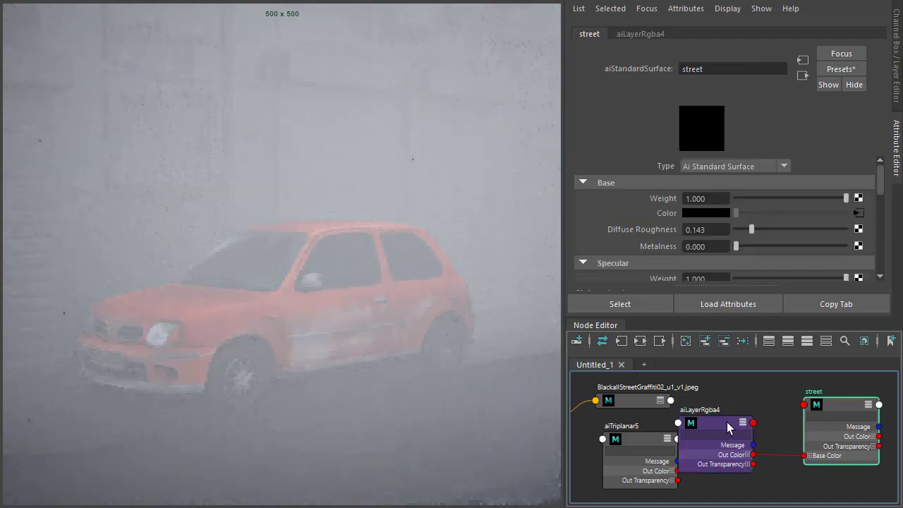
pyautogui.click(713, 418)
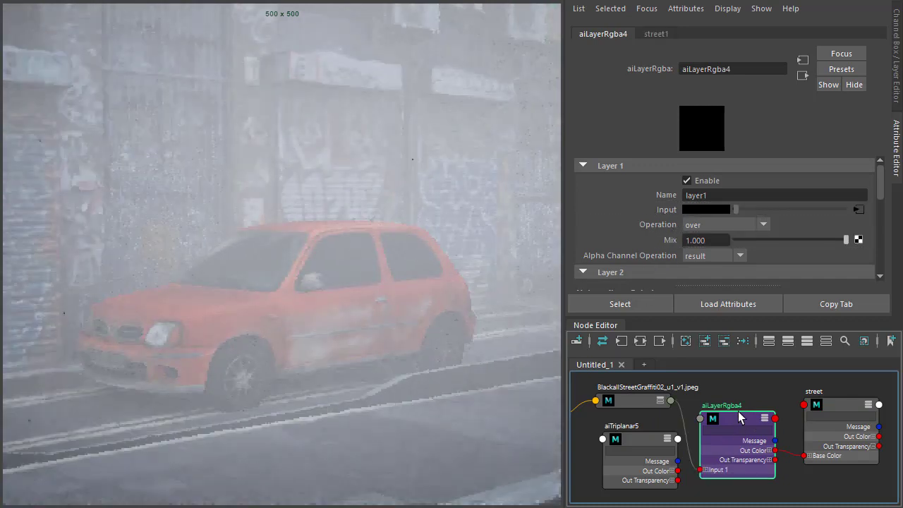
pyautogui.scroll(-3)
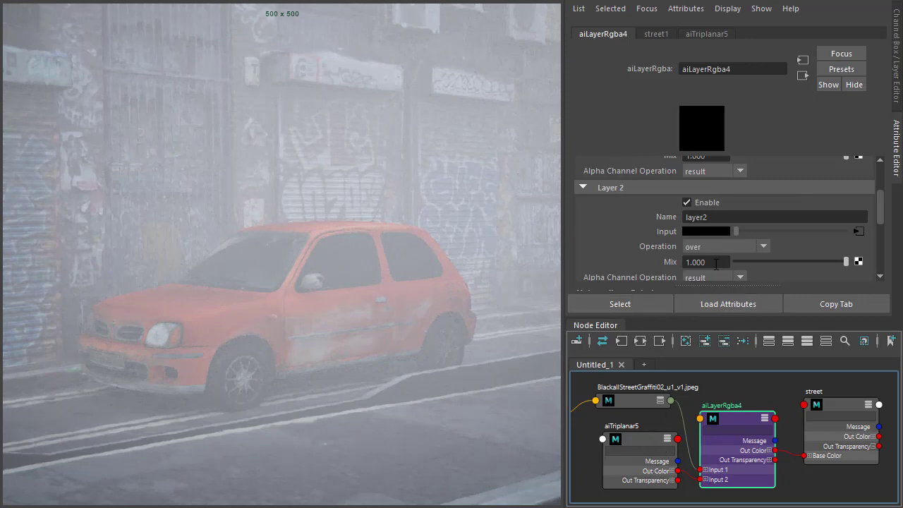
# Set the street layer node's Layer 2 Operation to average, then to max so the snow shows brightly
pyautogui.click(762, 246)
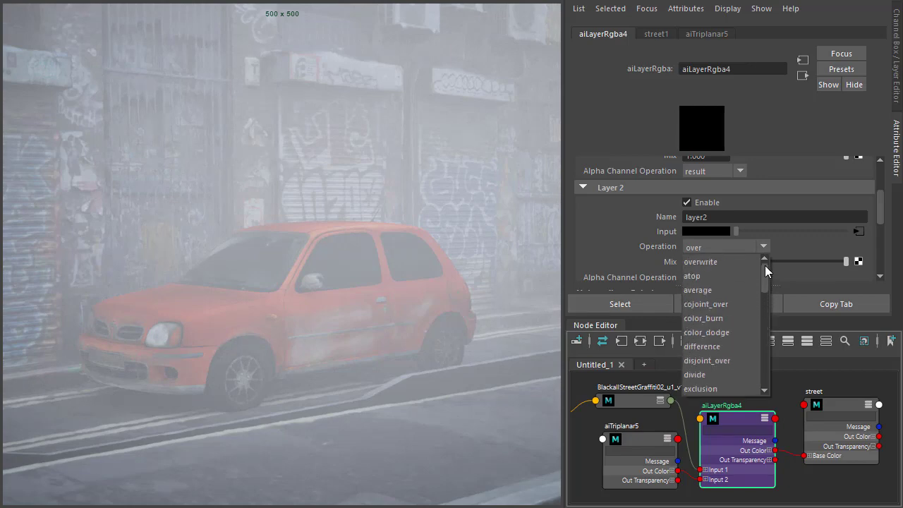
pyautogui.scroll(-3)
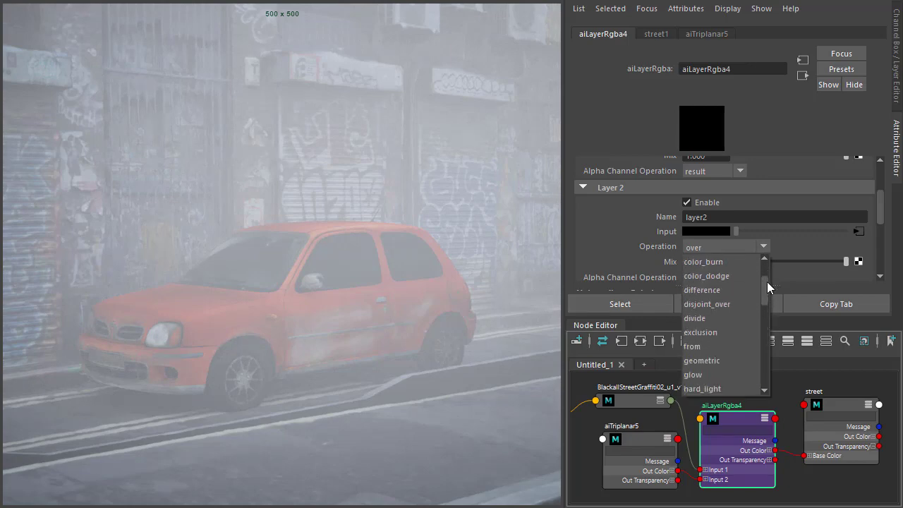
pyautogui.click(698, 247)
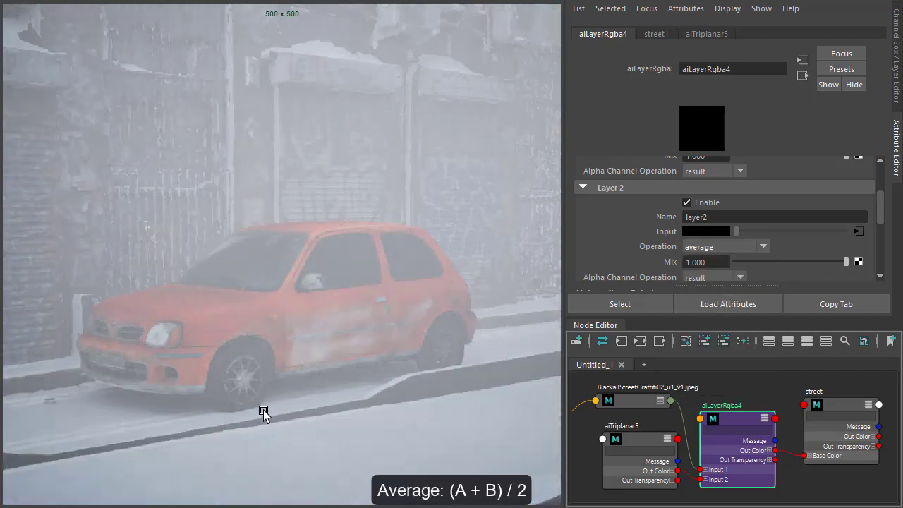
pyautogui.moveTo(144, 422)
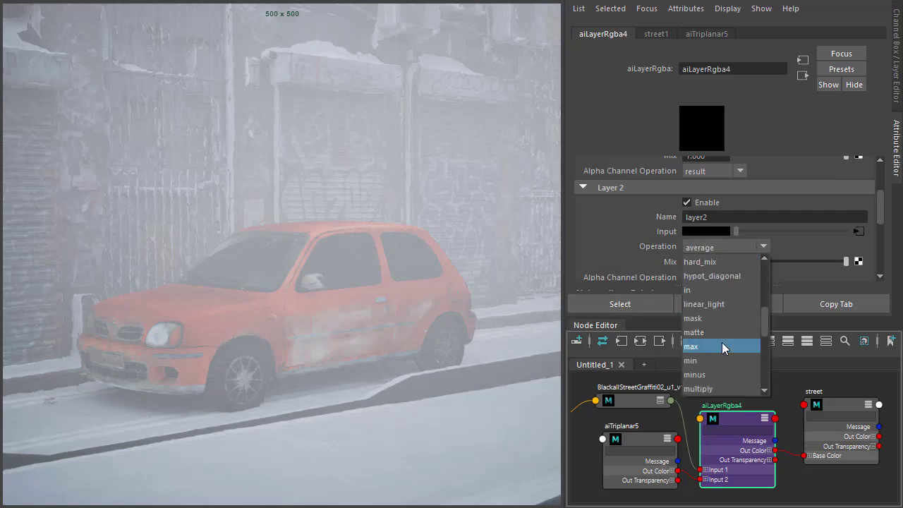
pyautogui.click(692, 346)
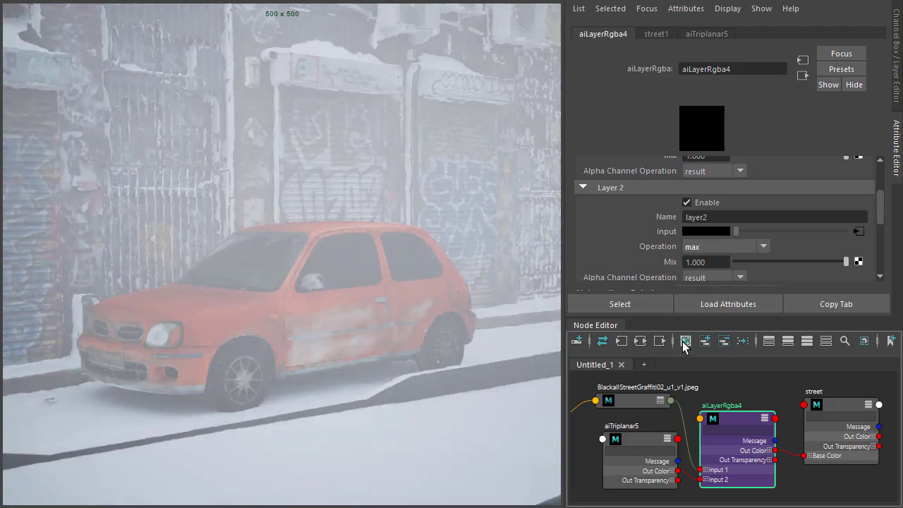
# Clear the graph, detach the car texture from aiCarPaint1 and create an aiLayerRgba to feed its Base Color
pyautogui.click(685, 340)
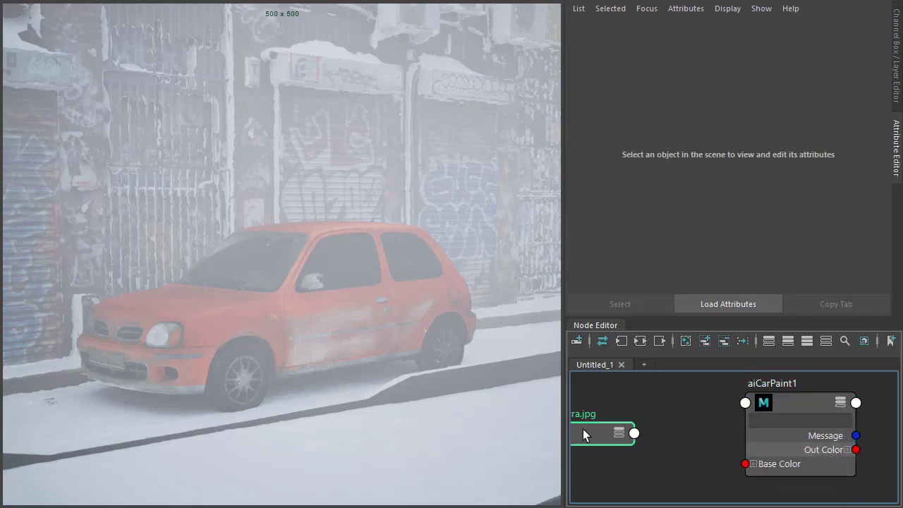
pyautogui.click(799, 403)
pyautogui.write('r')
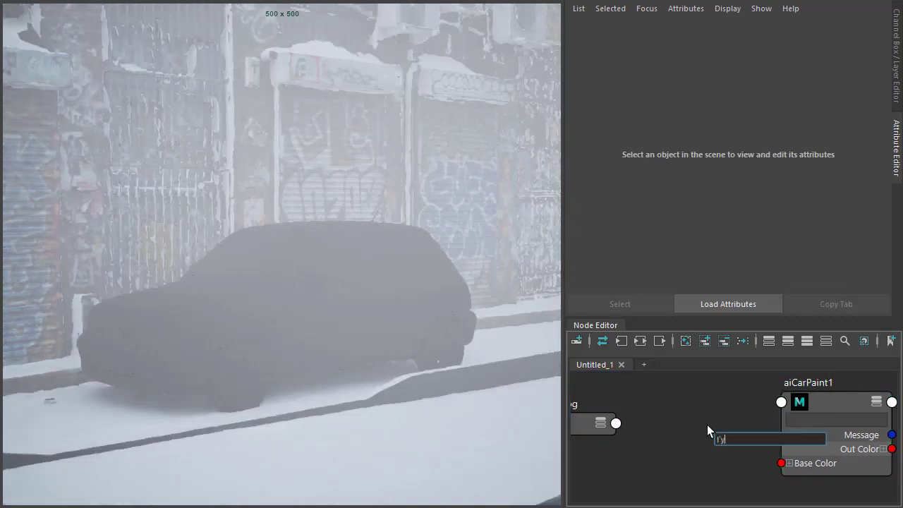
pyautogui.write('layer')
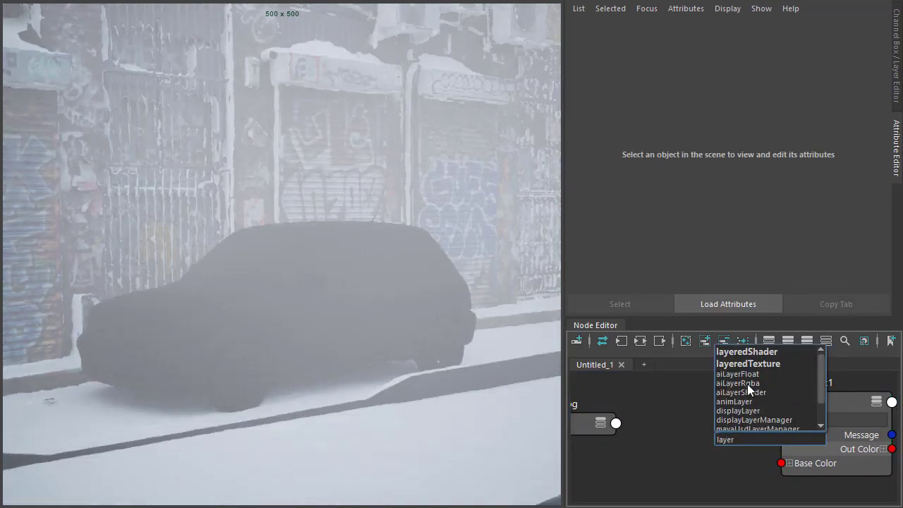
pyautogui.click(737, 384)
pyautogui.write('Tripl')
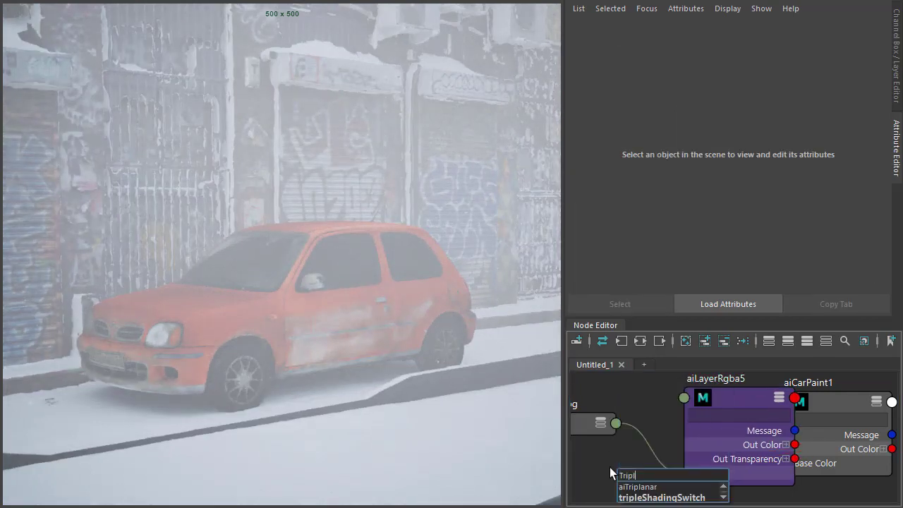
# Add an aiTriplanar feeding layer 2 of the car's aiLayerRgba5 with the max operation
pyautogui.click(638, 487)
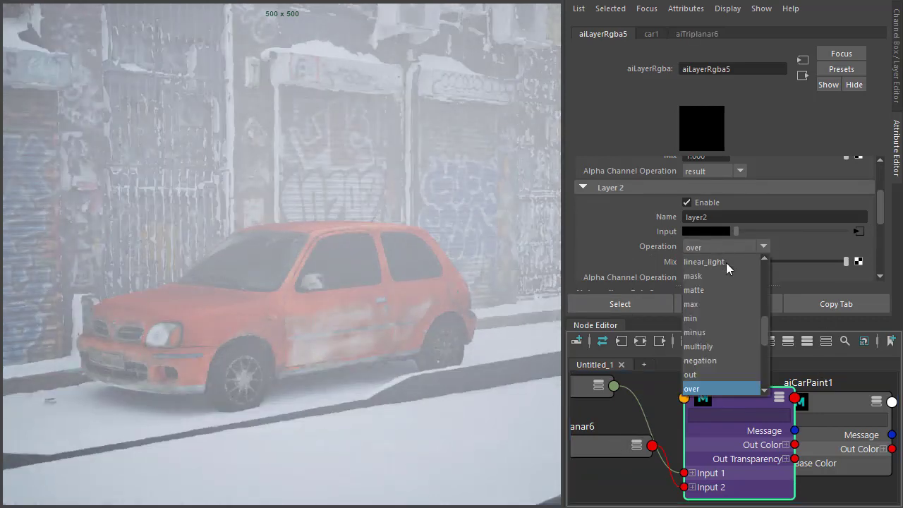
pyautogui.click(692, 305)
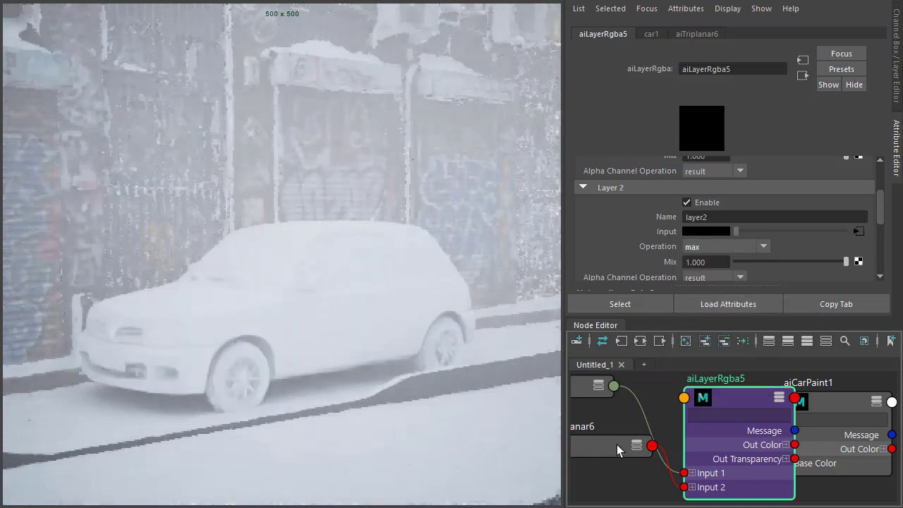
pyautogui.click(696, 34)
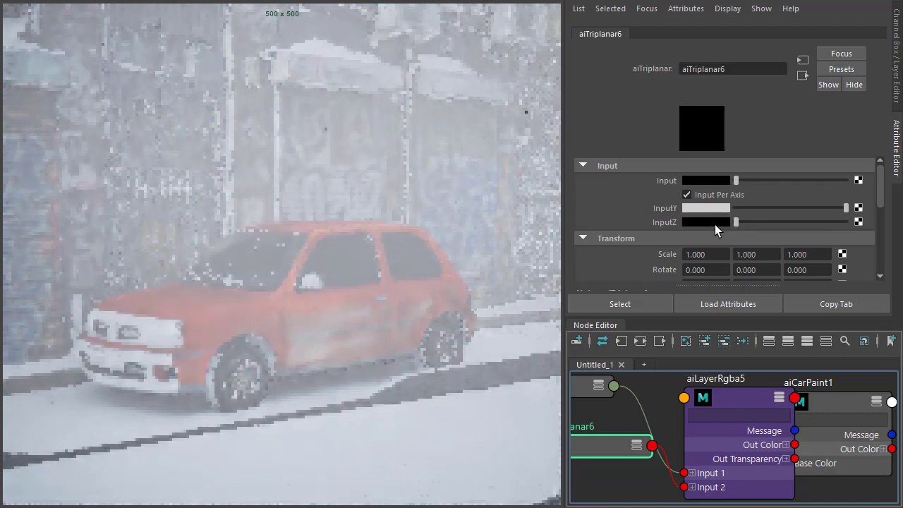
# Brighten the upward axis input of aiTriplanar6 and set its Coord Space to world
pyautogui.moveTo(737, 222); pyautogui.dragTo(819, 221)
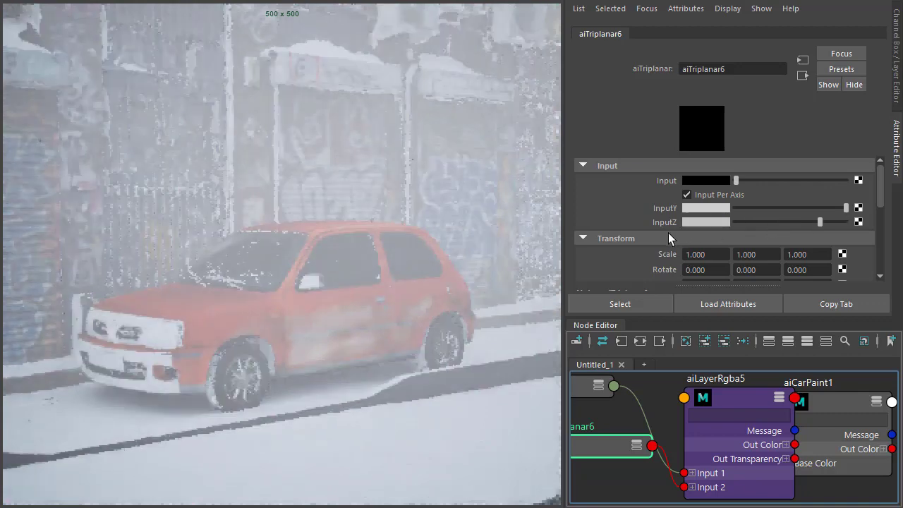
pyautogui.scroll(-3)
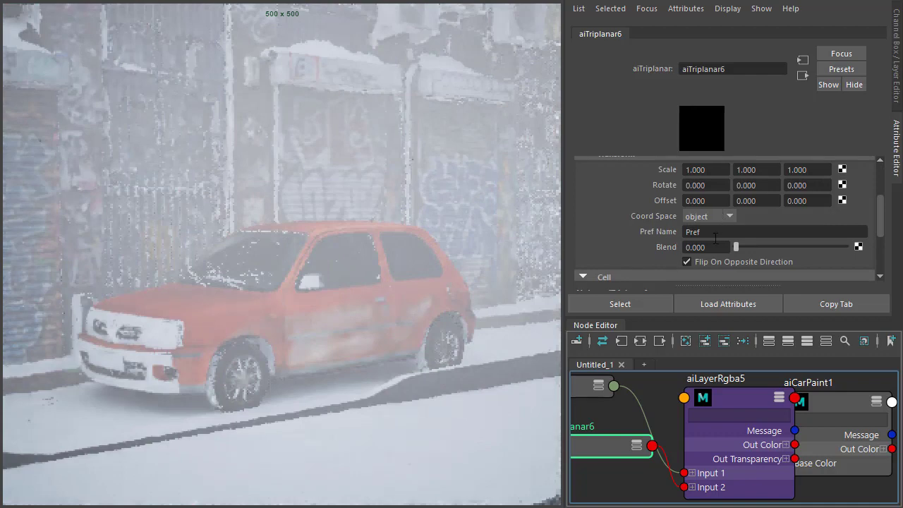
pyautogui.click(709, 216)
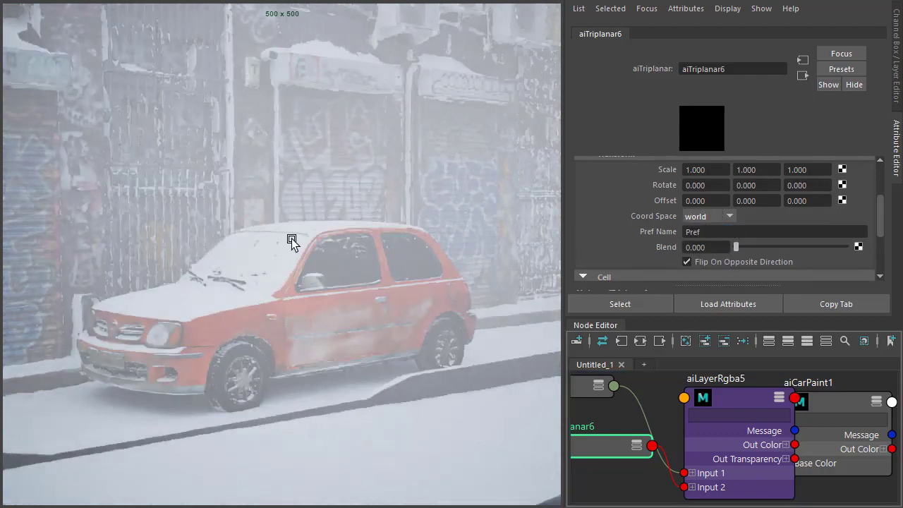
pyautogui.moveTo(599, 218)
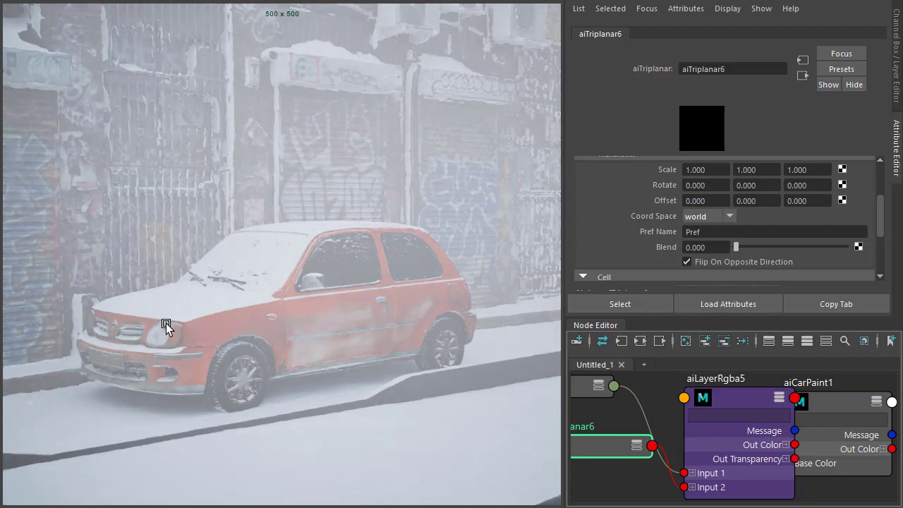
pyautogui.moveTo(421, 275)
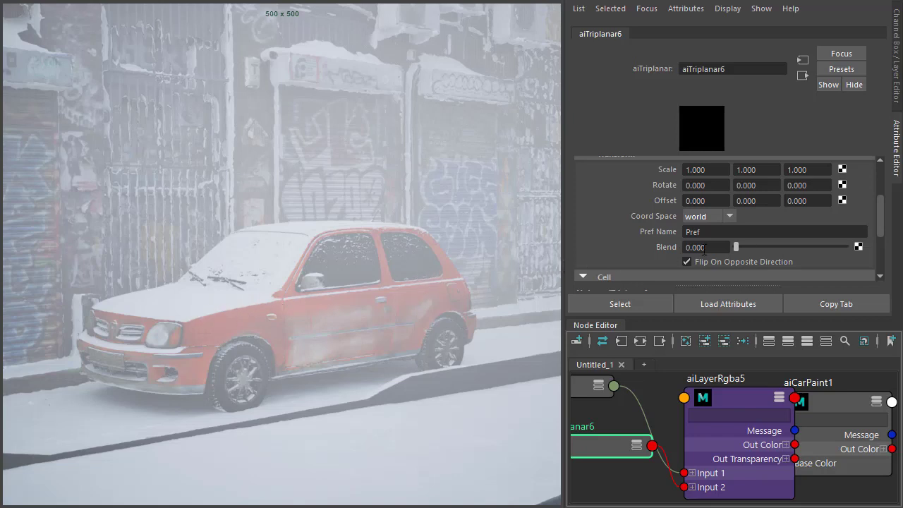
# Raise the aiTriplanar6 Blend slider to 1.0 so the car's snow fades softly across its sides
pyautogui.moveTo(737, 245); pyautogui.dragTo(827, 245)
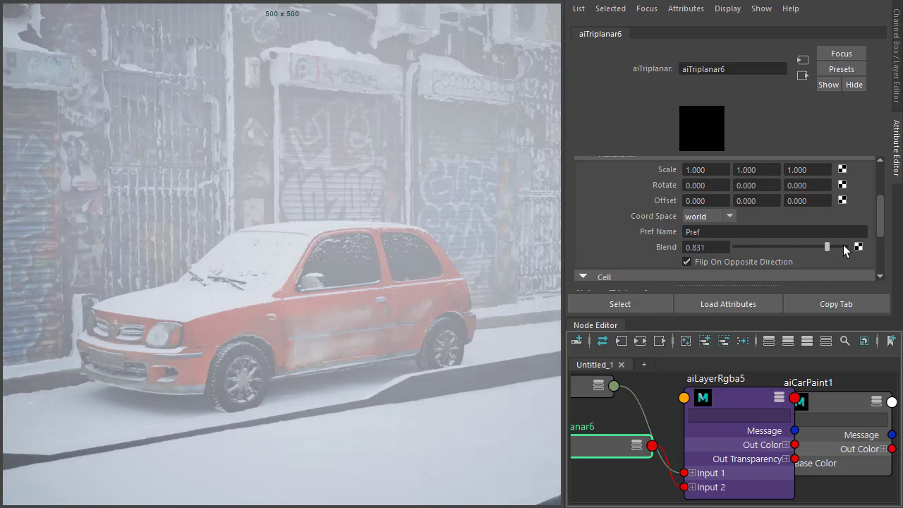
pyautogui.moveTo(827, 247); pyautogui.dragTo(847, 247)
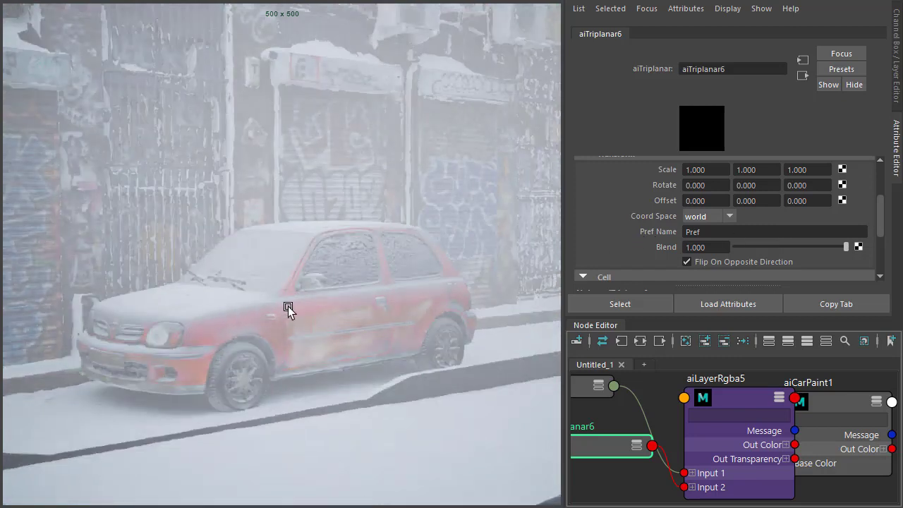
pyautogui.moveTo(333, 304)
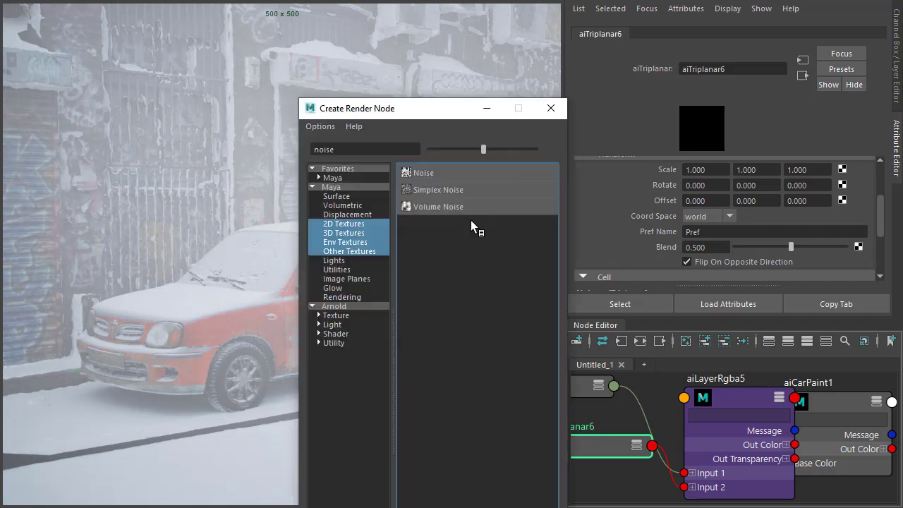
# Create an aiNoise texture and connect its outColorR to aiTriplanar6.blend
pyautogui.click(333, 306)
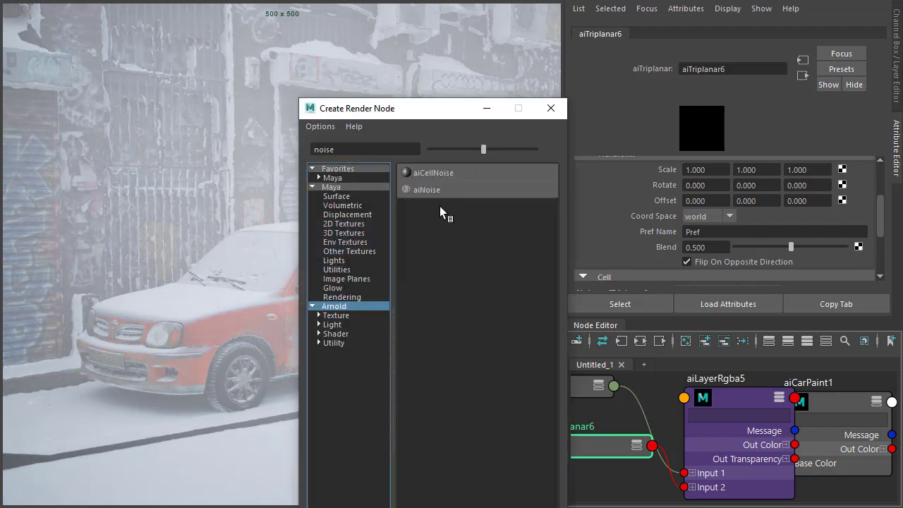
pyautogui.doubleClick(426, 190)
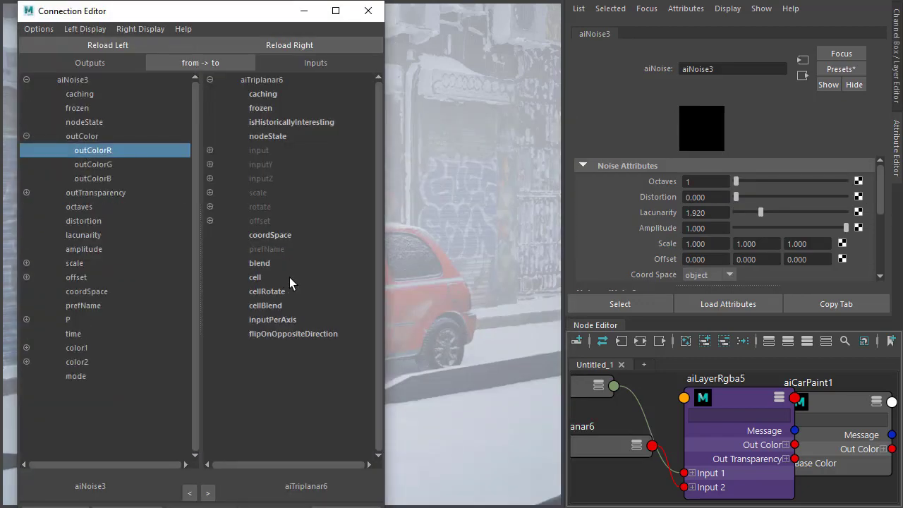
pyautogui.click(259, 263)
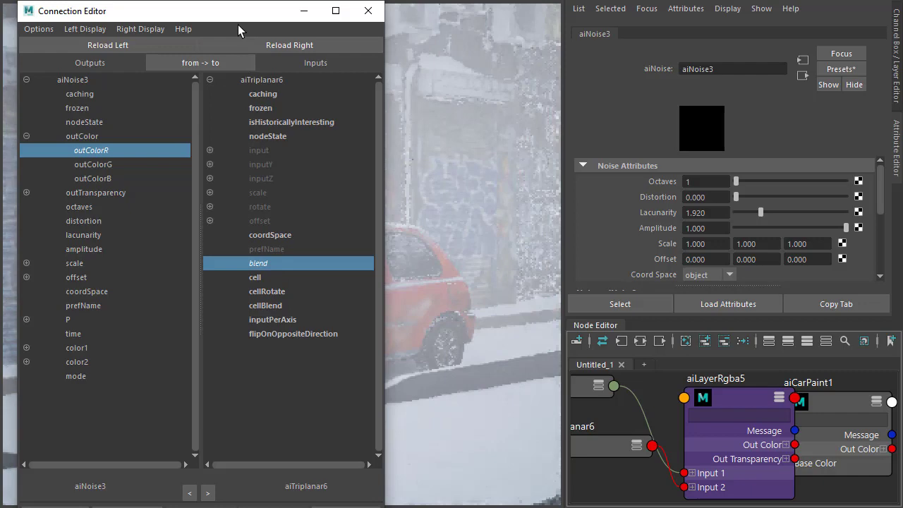
pyautogui.click(367, 11)
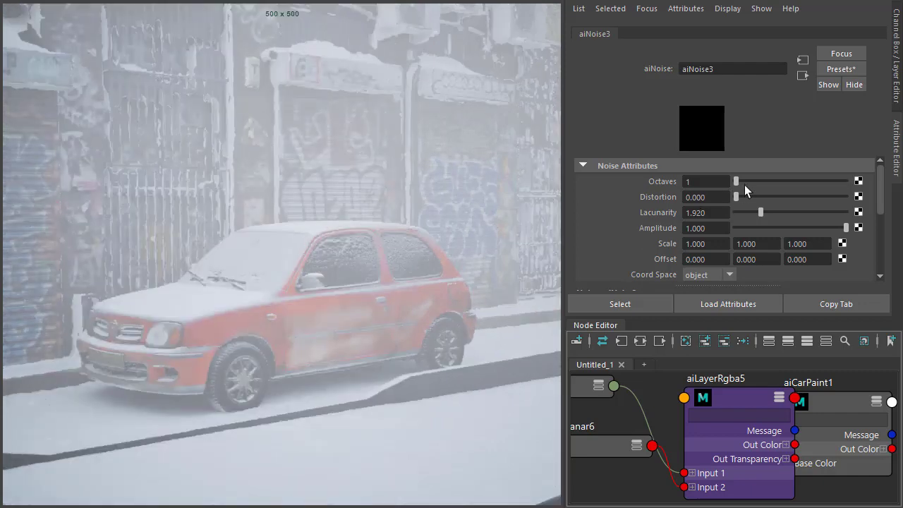
# Raise the aiNoise3 Octaves to 8 for finer snow-edge detail on the car
pyautogui.moveTo(737, 181); pyautogui.dragTo(847, 181)
pyautogui.write('50.000')
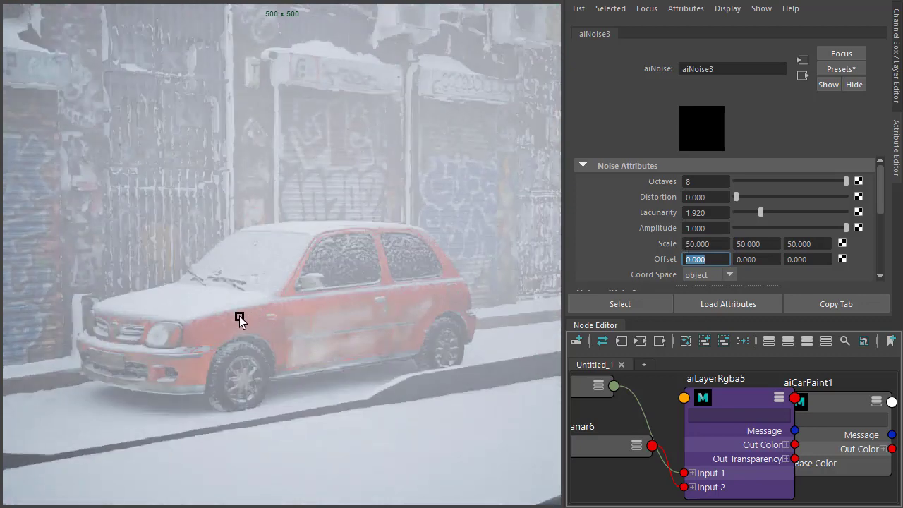
pyautogui.moveTo(206, 323)
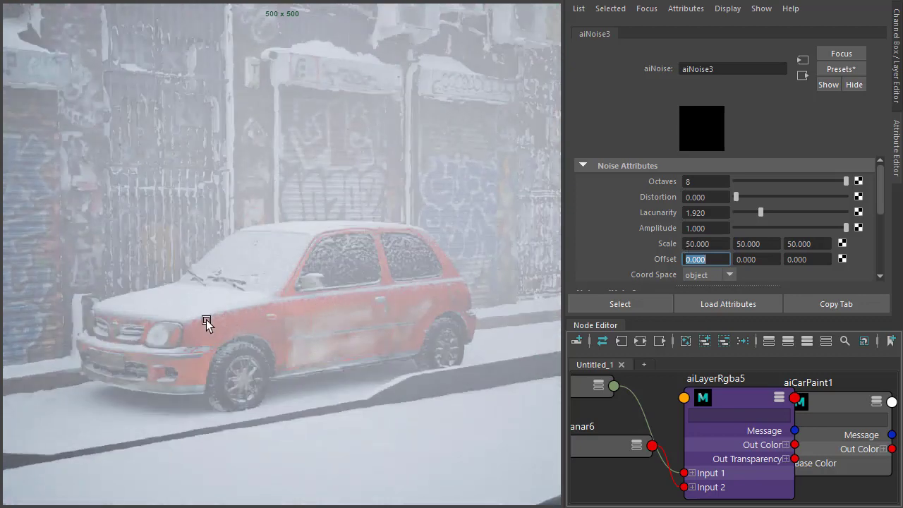